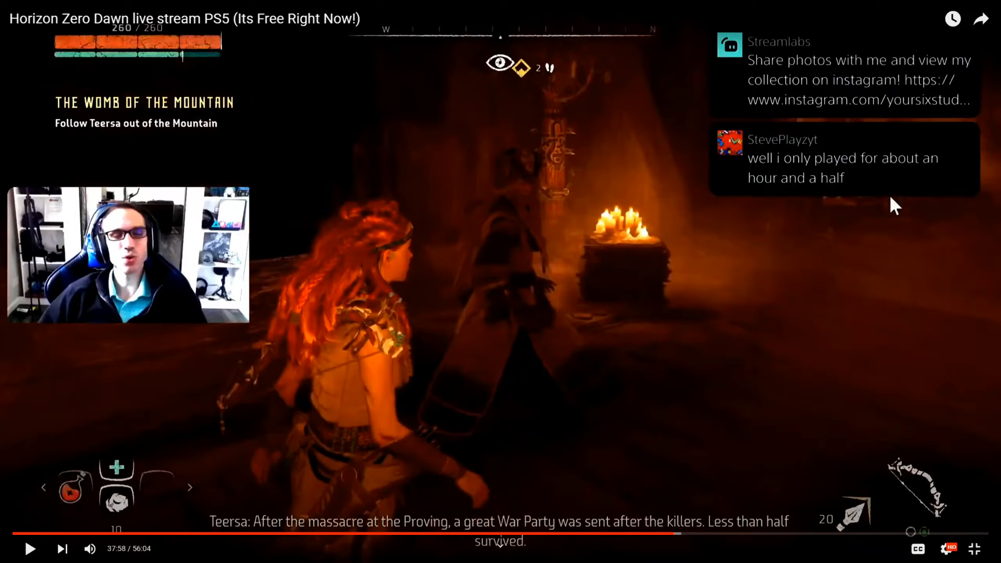
{"action": "mouse_move", "coordinate": [787, 217]}
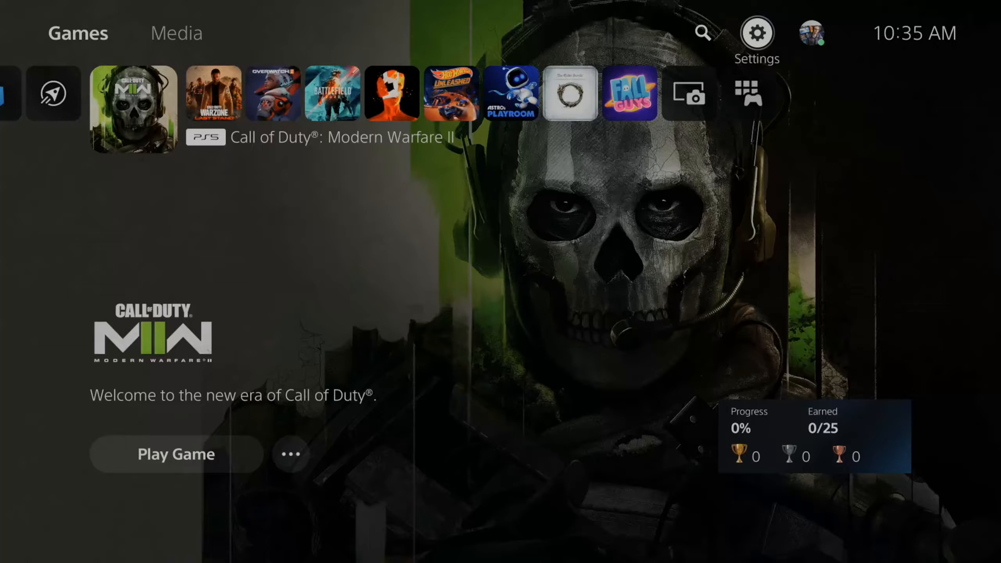
Reach Settings > Captures and Broadcasts and show the Broadcasts section.
{"action": "left_click", "coordinate": [756, 33]}
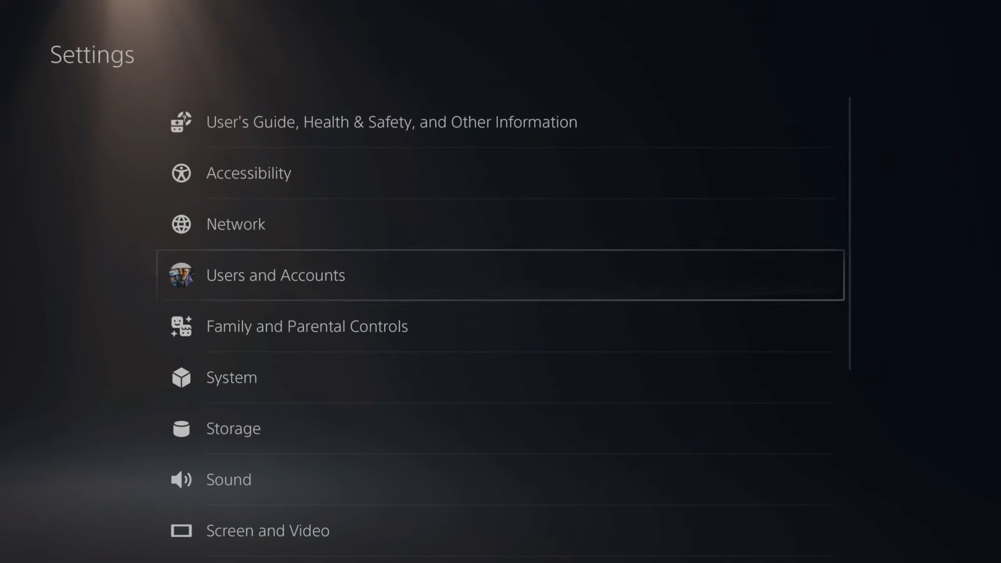
{"action": "scroll", "scroll_direction": "down", "scroll_amount": 3}
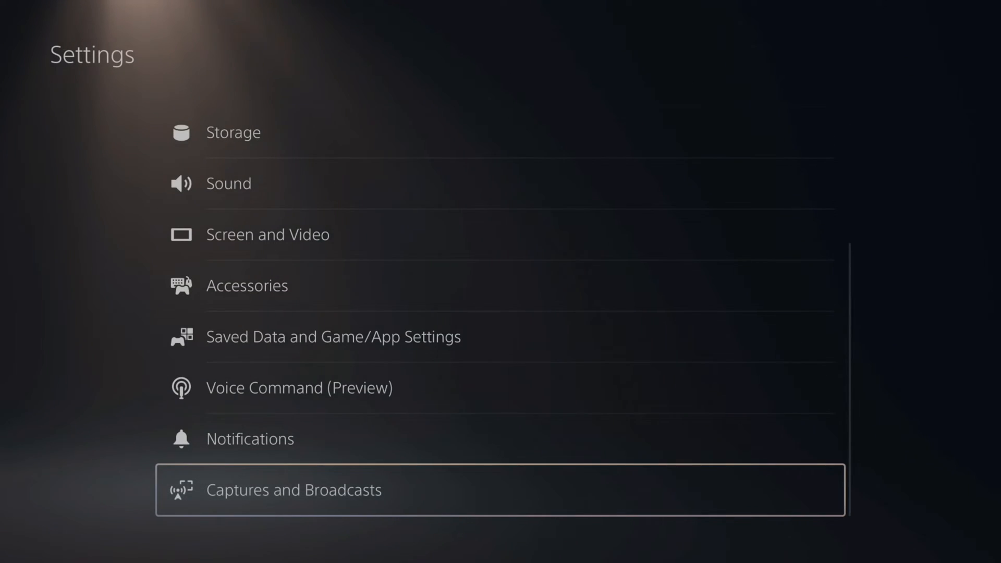
{"action": "left_click", "coordinate": [293, 490]}
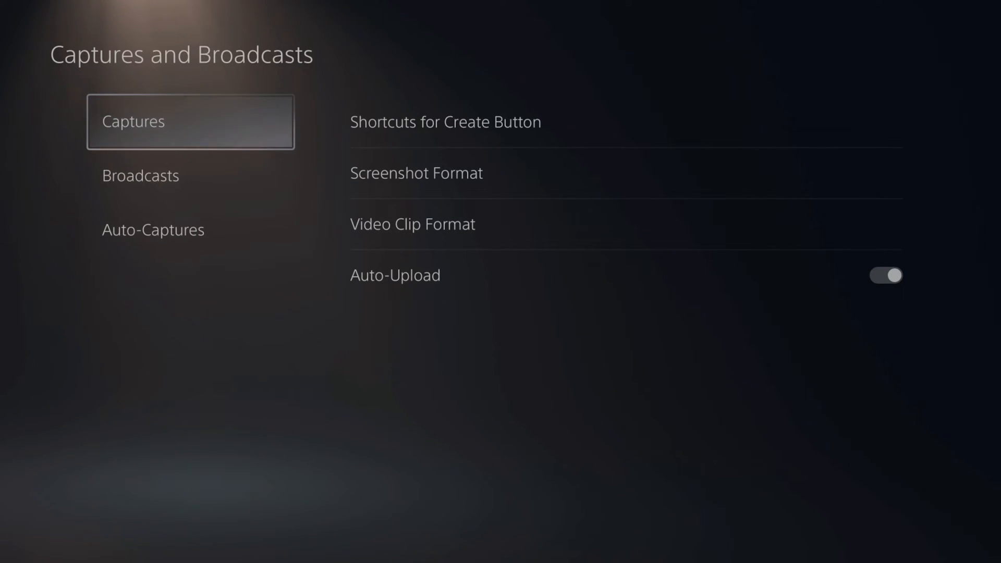
{"action": "left_click", "coordinate": [139, 175]}
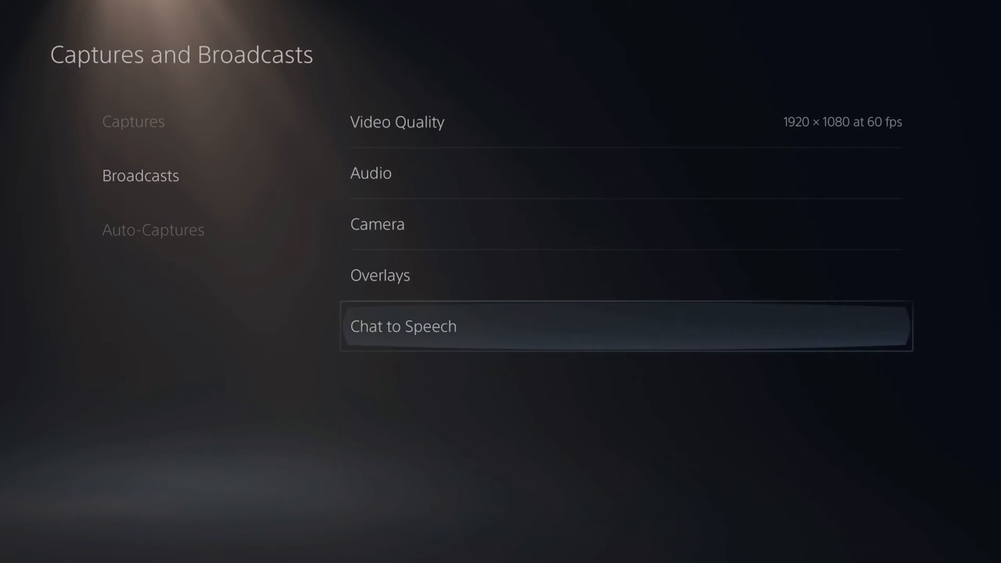
Enable Convert Broadcast Chat to Speech, reviewing Speed and Pitch at Normal and Volume.
{"action": "left_click", "coordinate": [402, 326]}
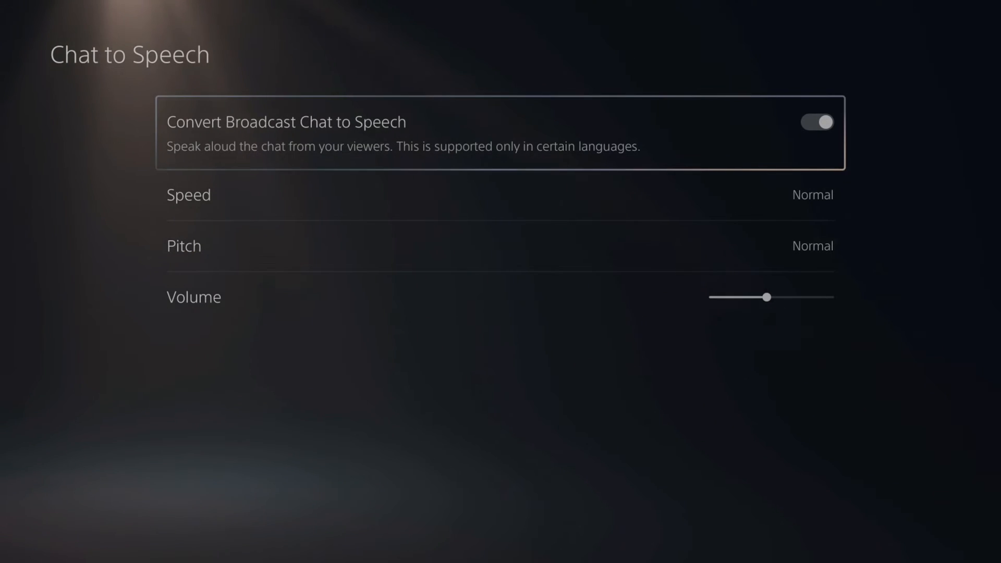
{"action": "key", "text": "Down"}
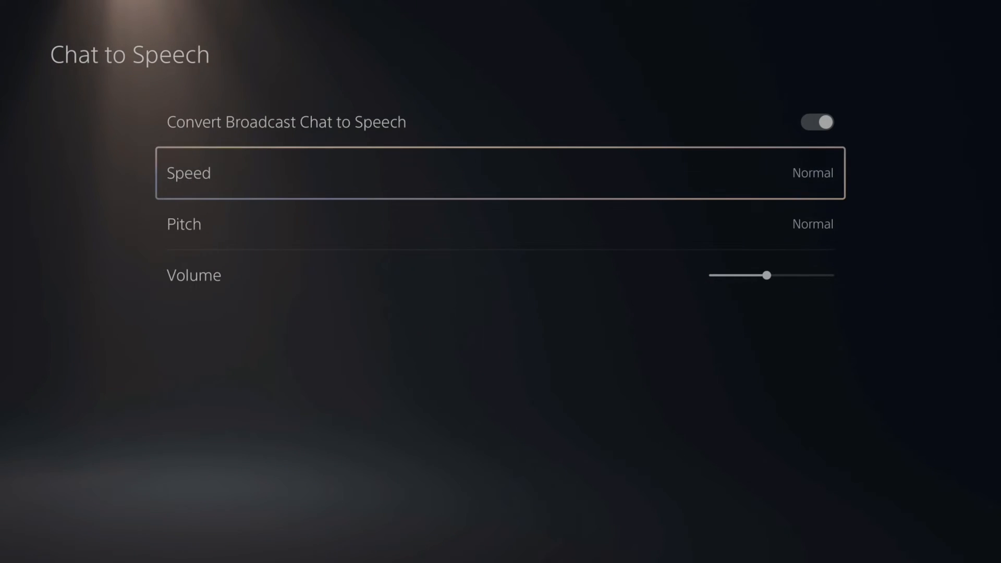
{"action": "left_click", "coordinate": [501, 172]}
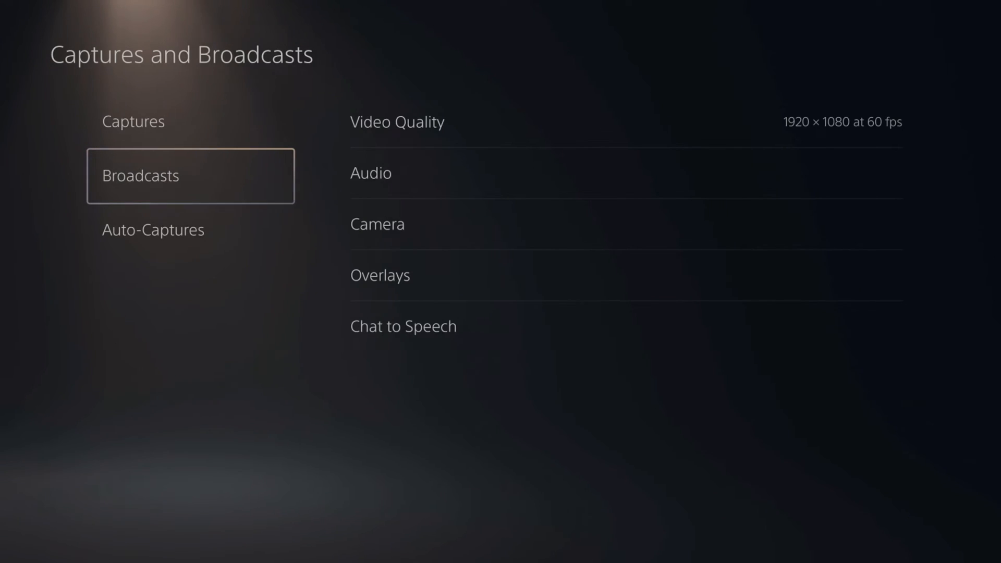
Back out of Captures and Broadcasts to the main Settings list.
{"action": "key", "text": "Escape"}
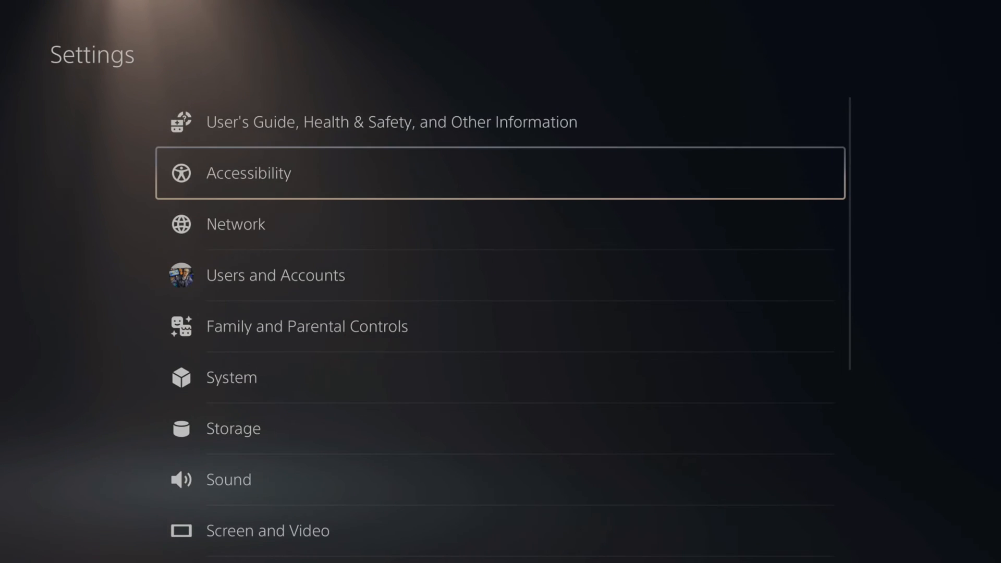
{"action": "left_click", "coordinate": [249, 172]}
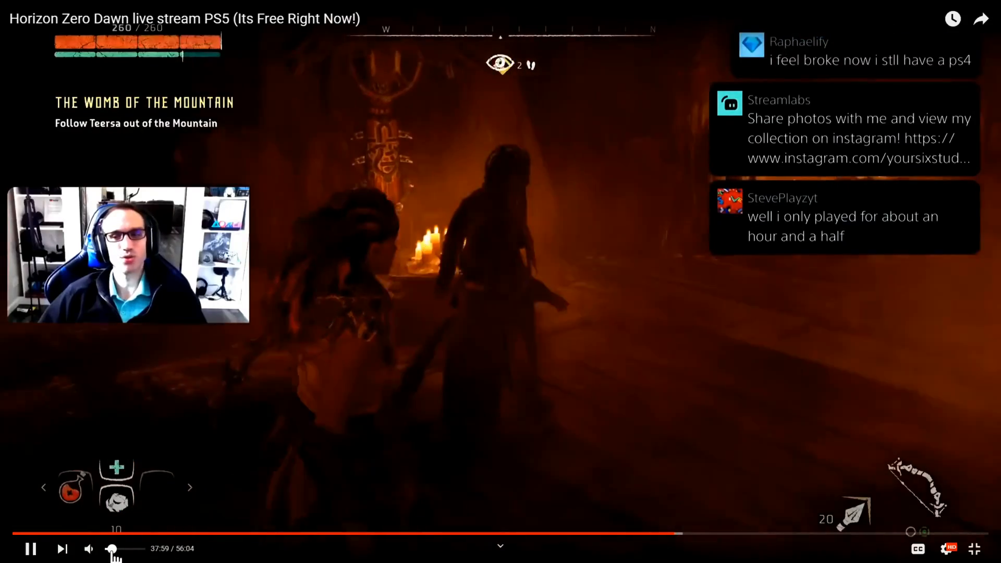
Mute the Horizon Zero Dawn stream's audio while it keeps playing.
{"action": "left_click", "coordinate": [90, 549]}
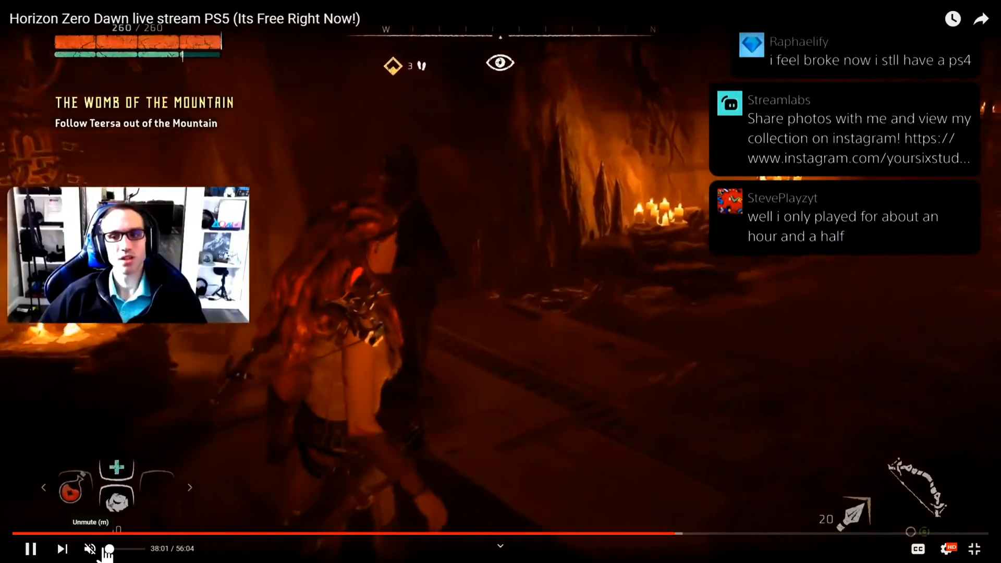